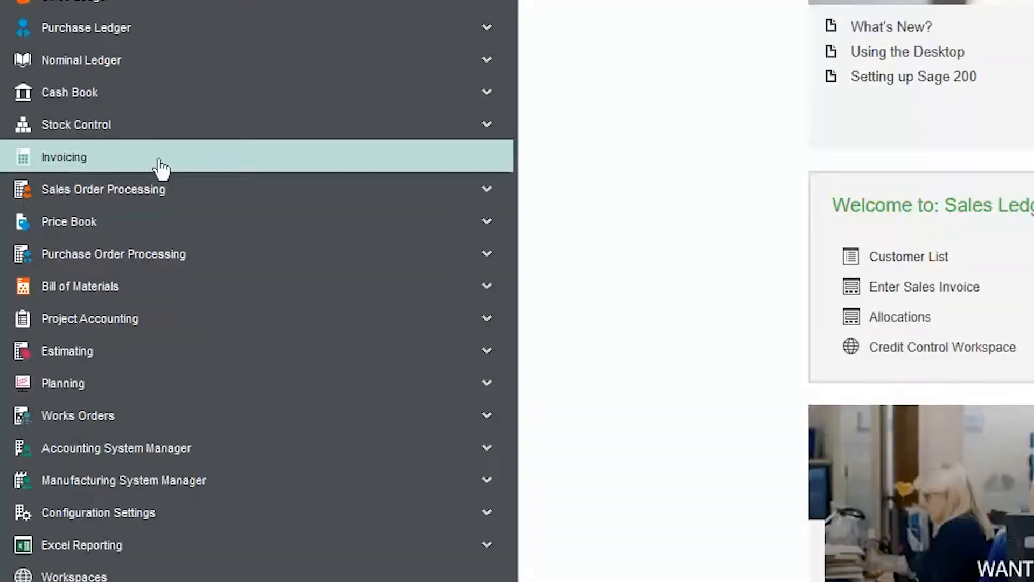
Enter customer order number 7861 on the Better Kitchens sink unit invoice and save it
click(64, 157)
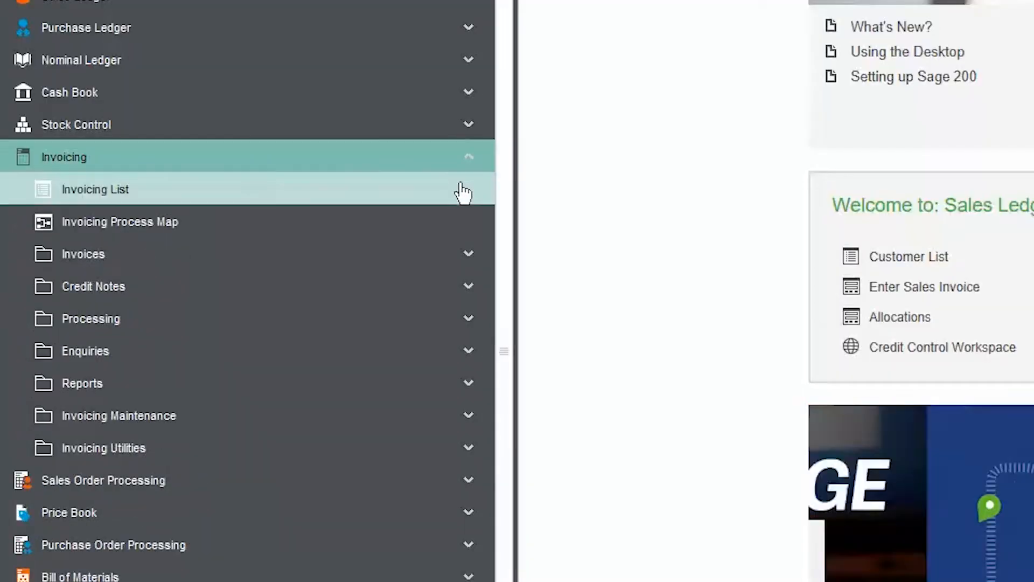
mouse_move(405, 451)
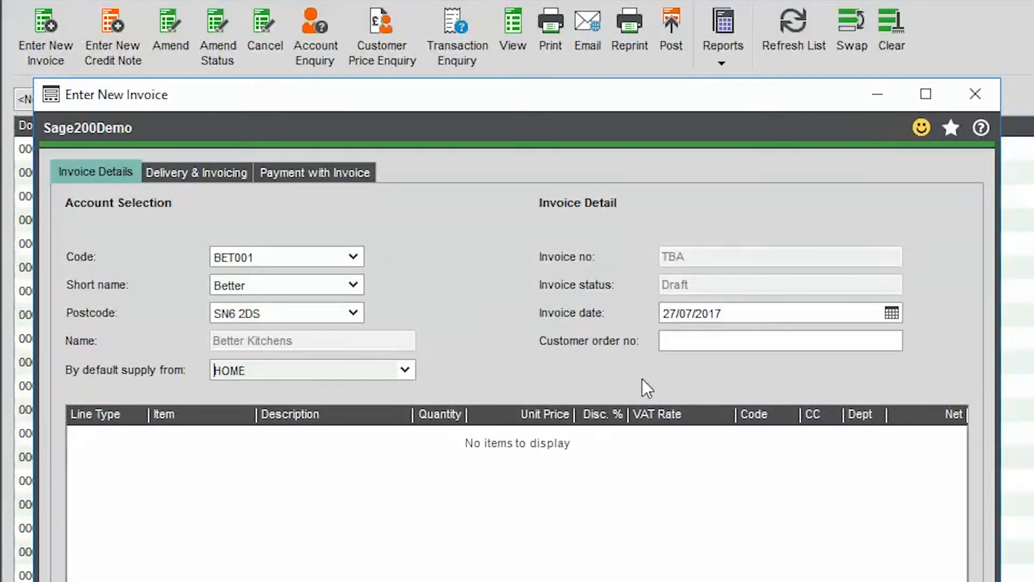
text(7861)
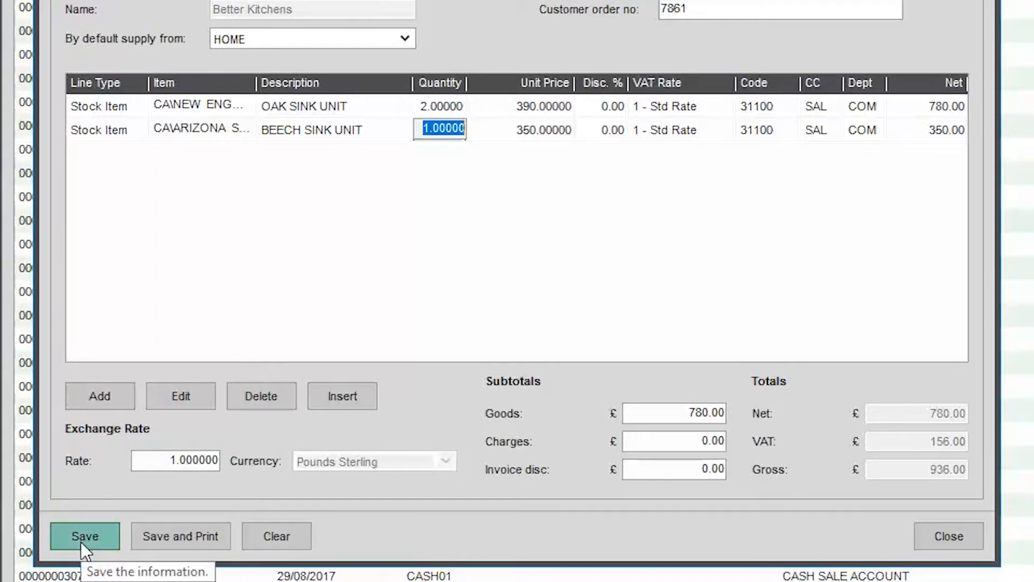
click(84, 535)
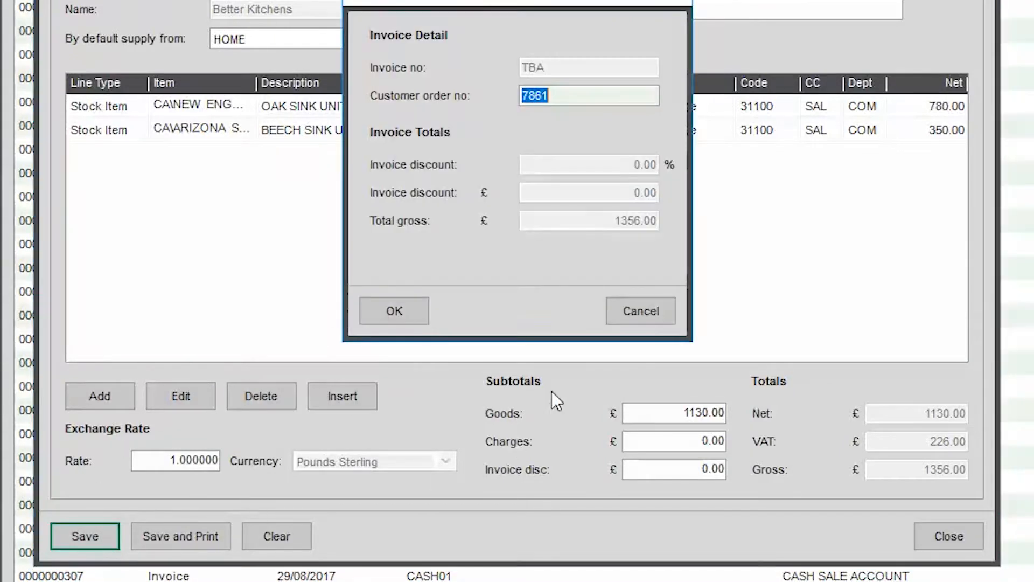
click(394, 311)
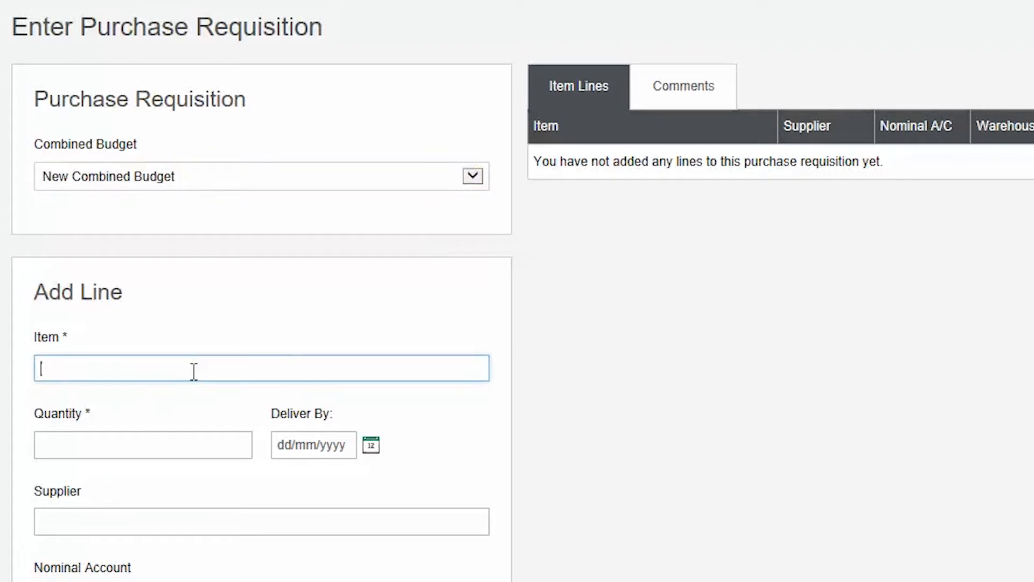
Add ACP_100 Pizza stone at £20.00 from FACTORY as a requisition line
text(ACP)
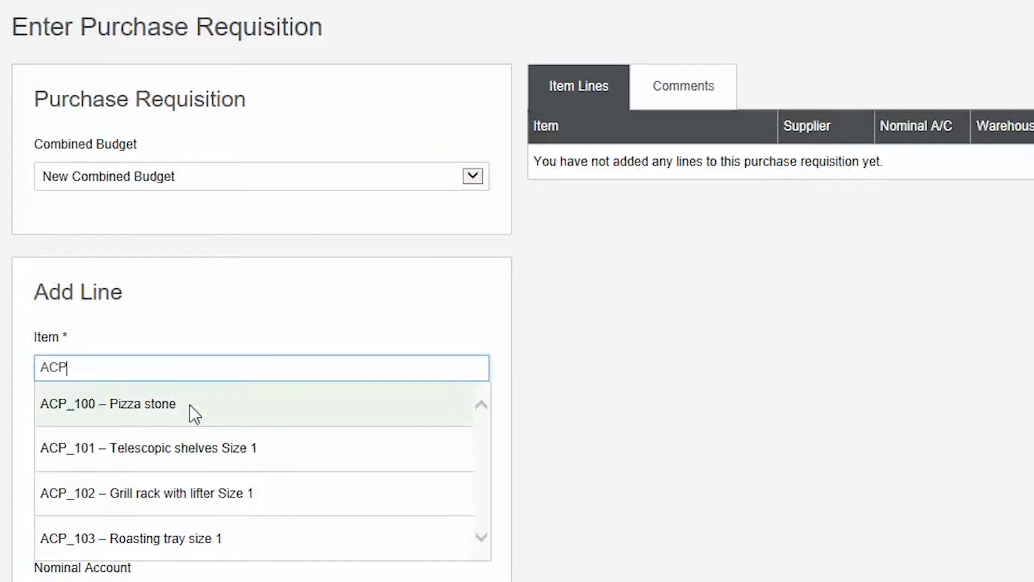
click(109, 403)
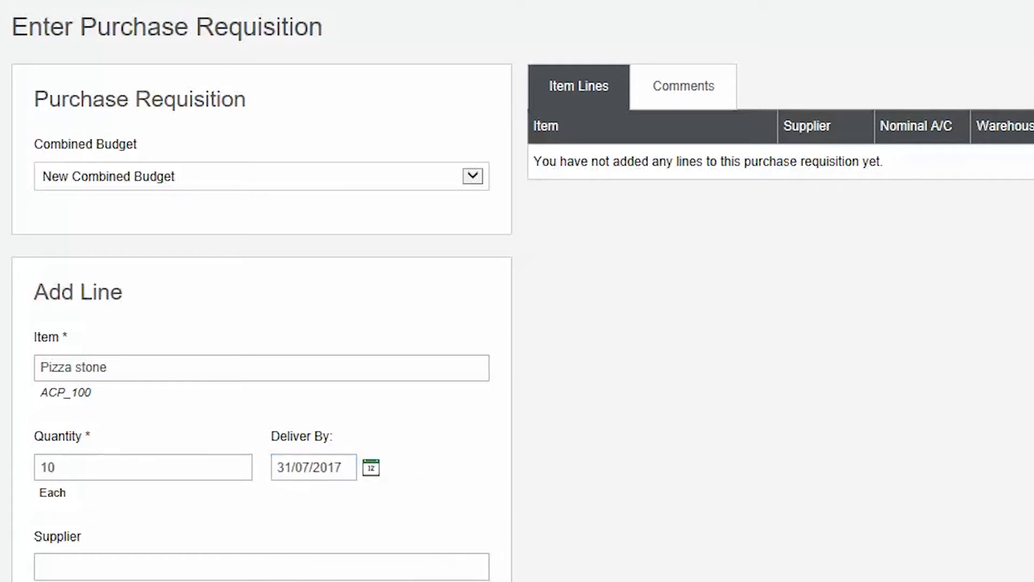
scroll(down, 3)
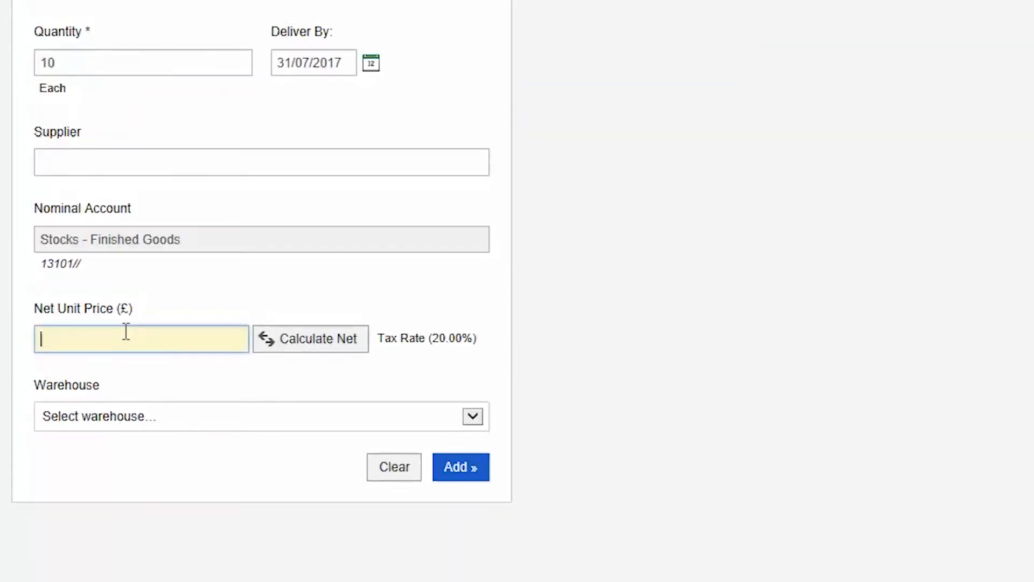
text(20.00)
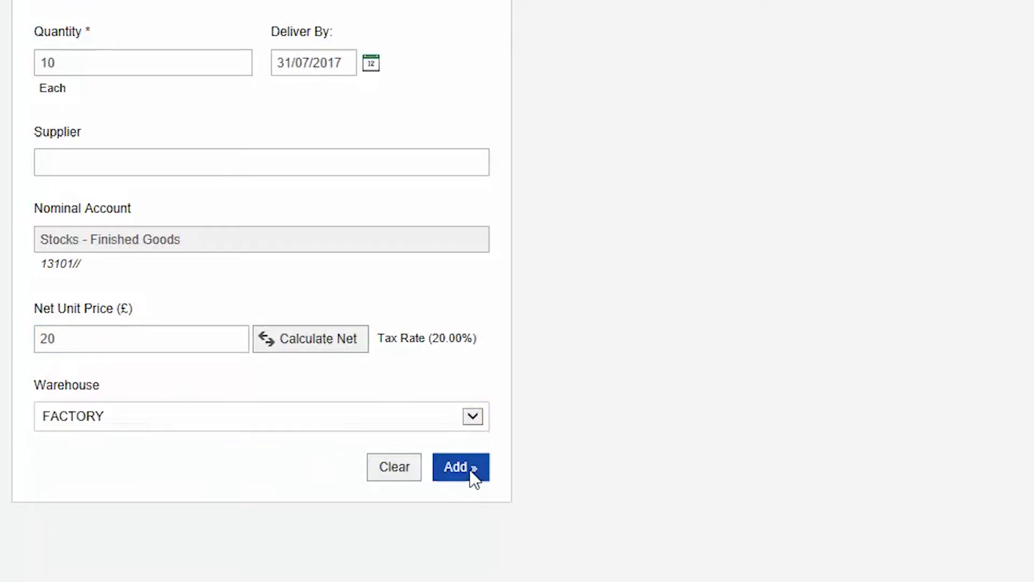
click(461, 467)
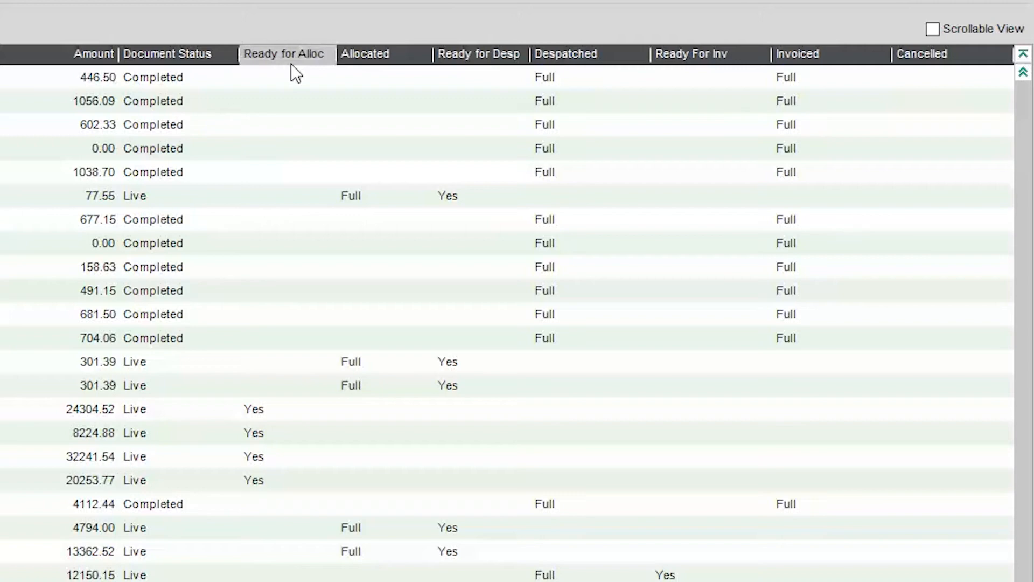
mouse_move(382, 54)
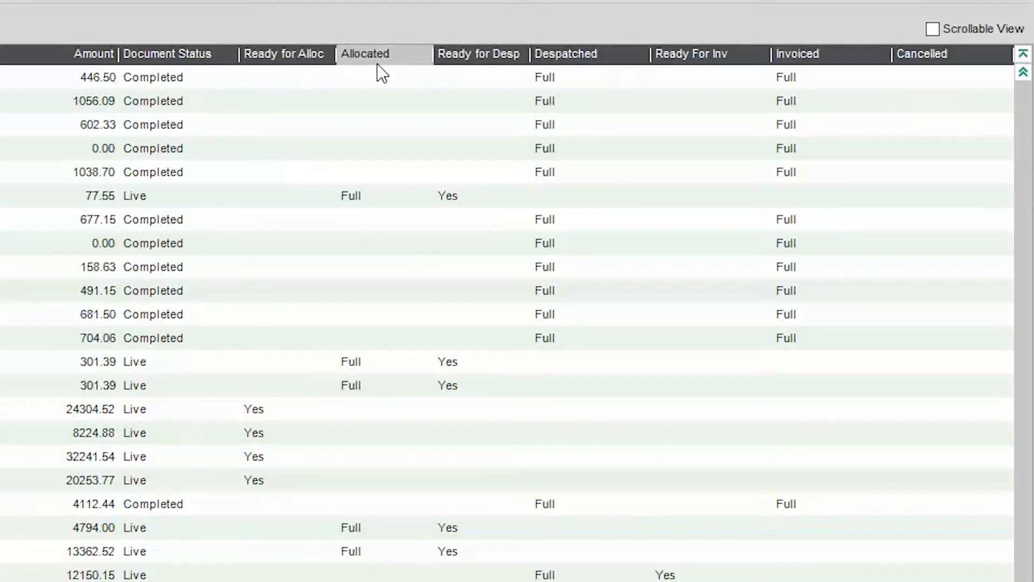
mouse_move(478, 53)
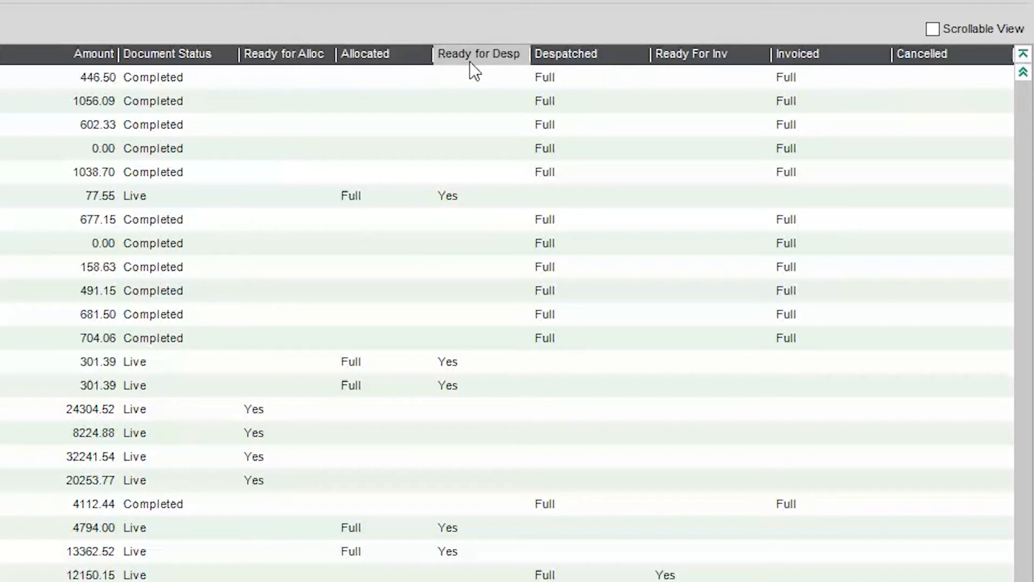
mouse_move(566, 53)
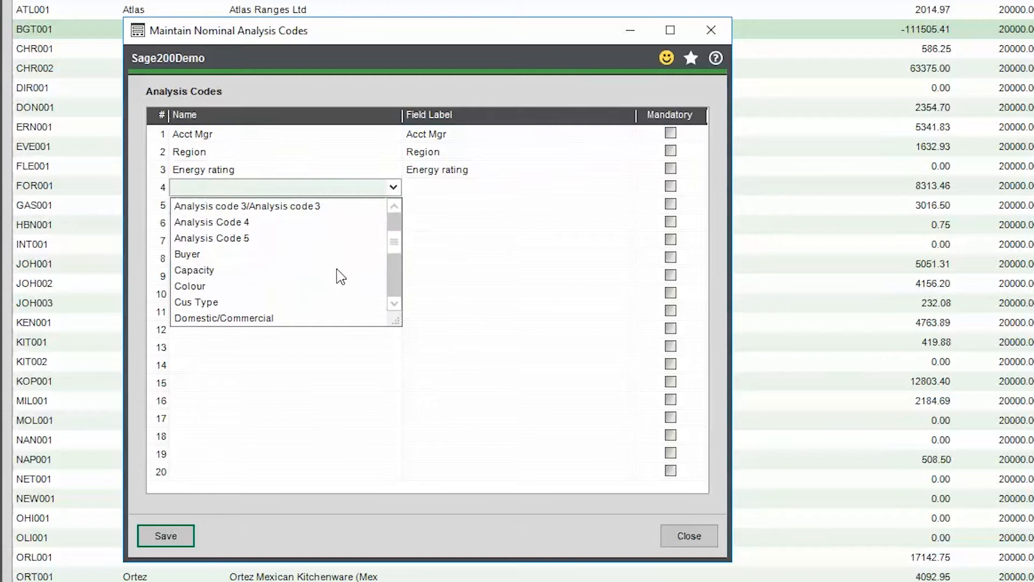
Set Cus Type as analysis code 4 and view Freehold Property's Region values
click(196, 303)
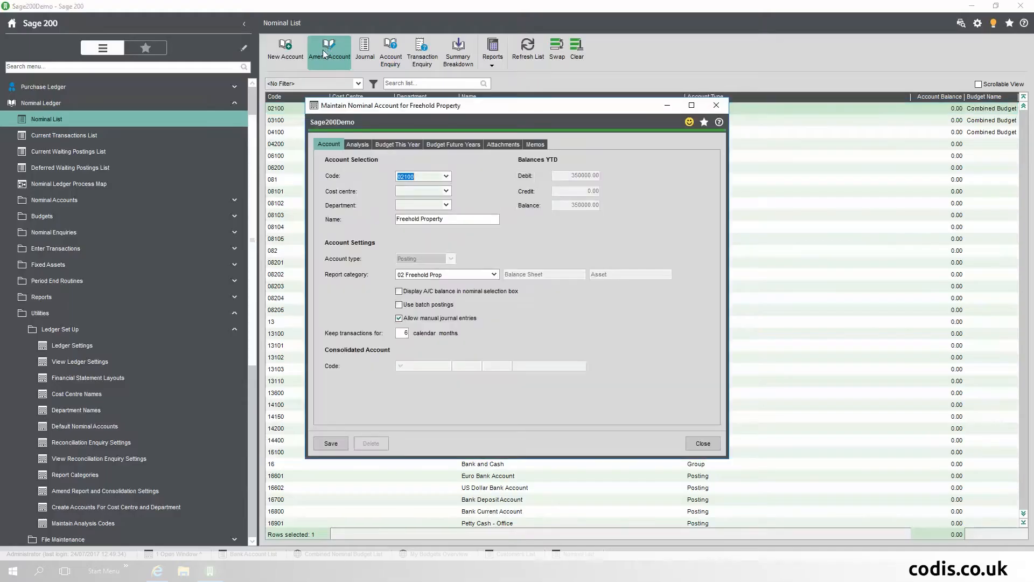
click(356, 143)
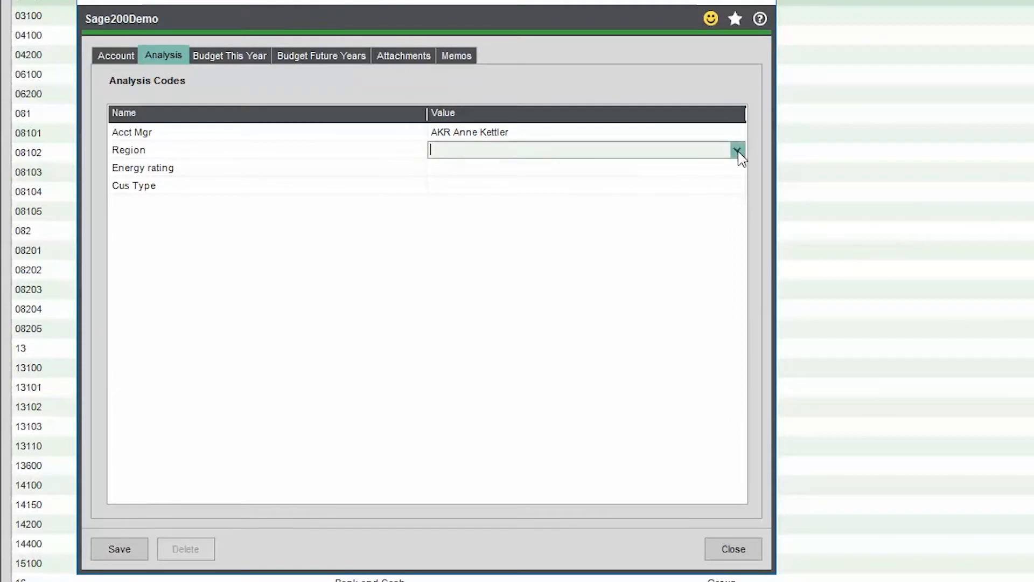
click(732, 549)
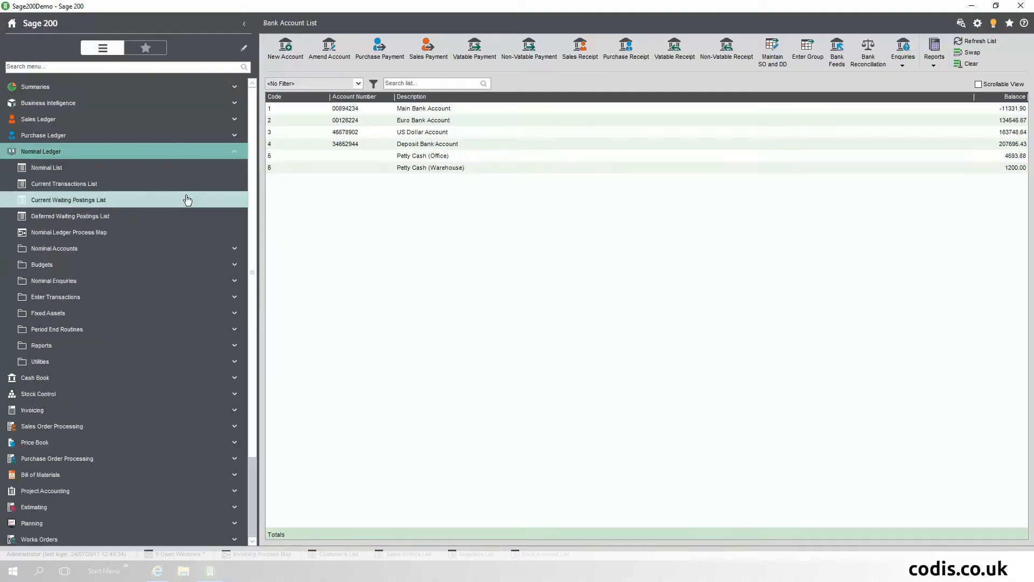
Start a new combined nominal budget named 'Combined Budget'
click(42, 265)
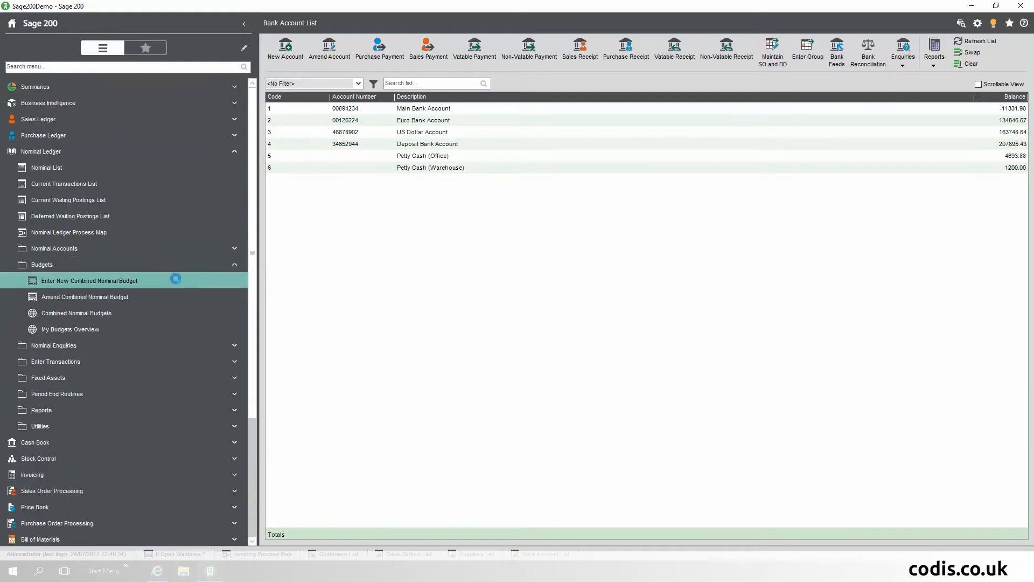
click(89, 280)
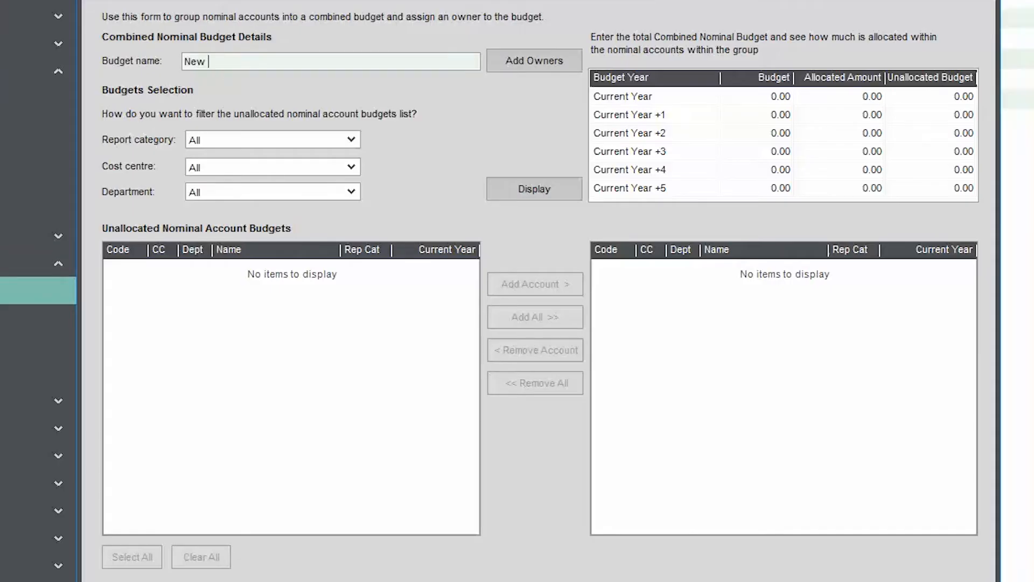
text(Combined Budget)
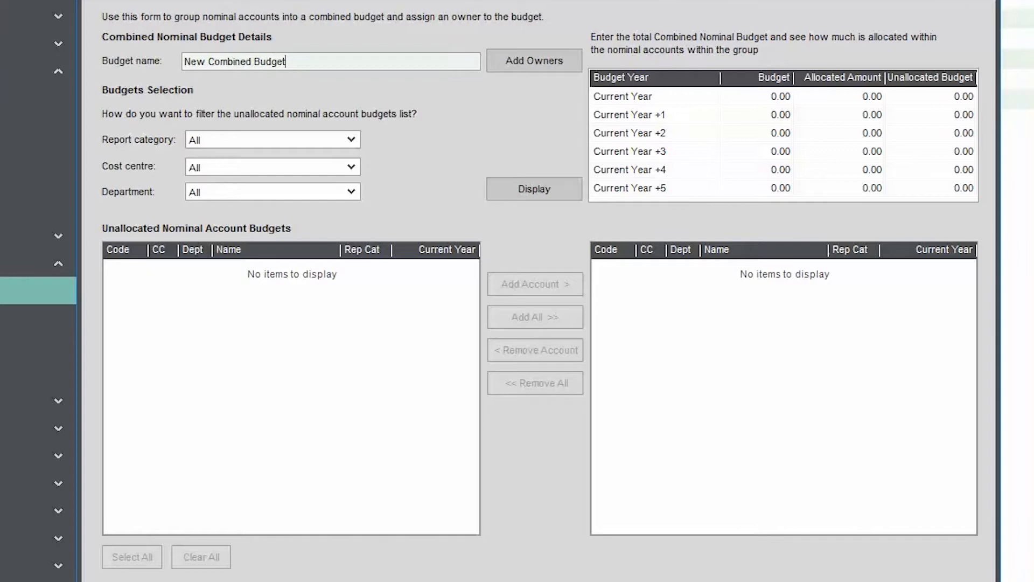
Assign a budget owner and list unallocated budgets in 41 Cost Of Sales
click(533, 60)
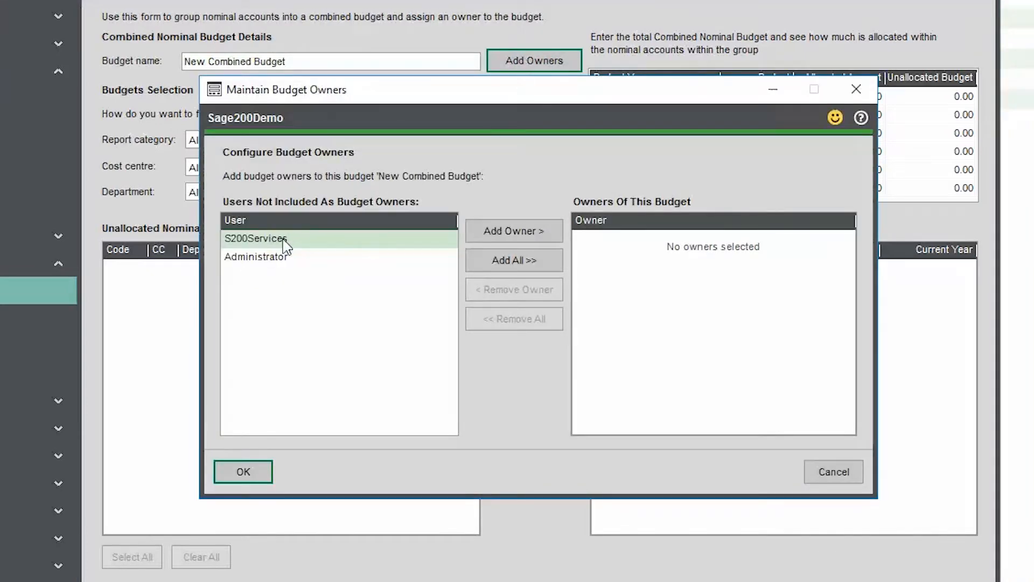
click(243, 472)
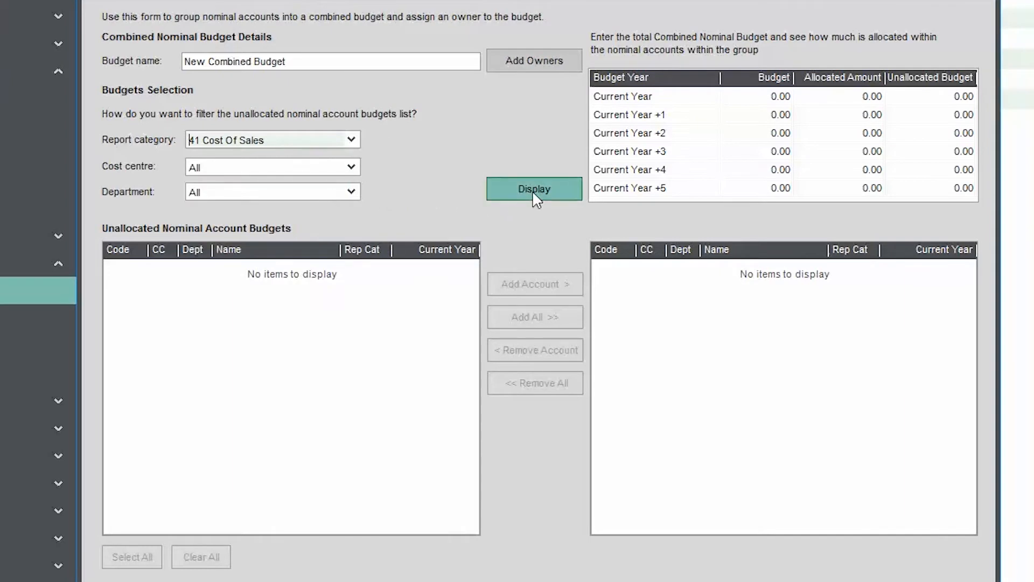
click(534, 189)
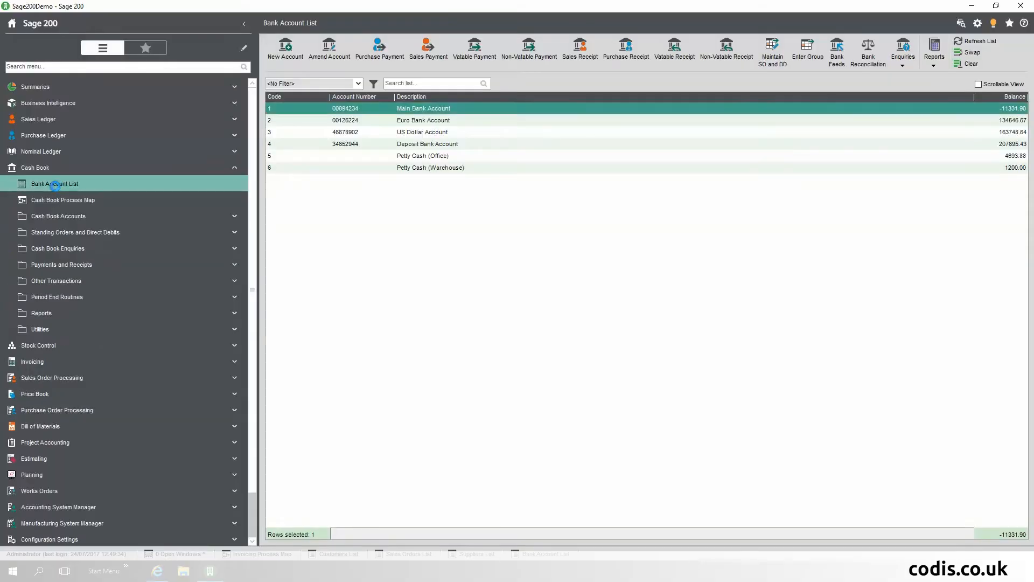
Amend the Main Bank Account and view its E-Banking tab
click(328, 50)
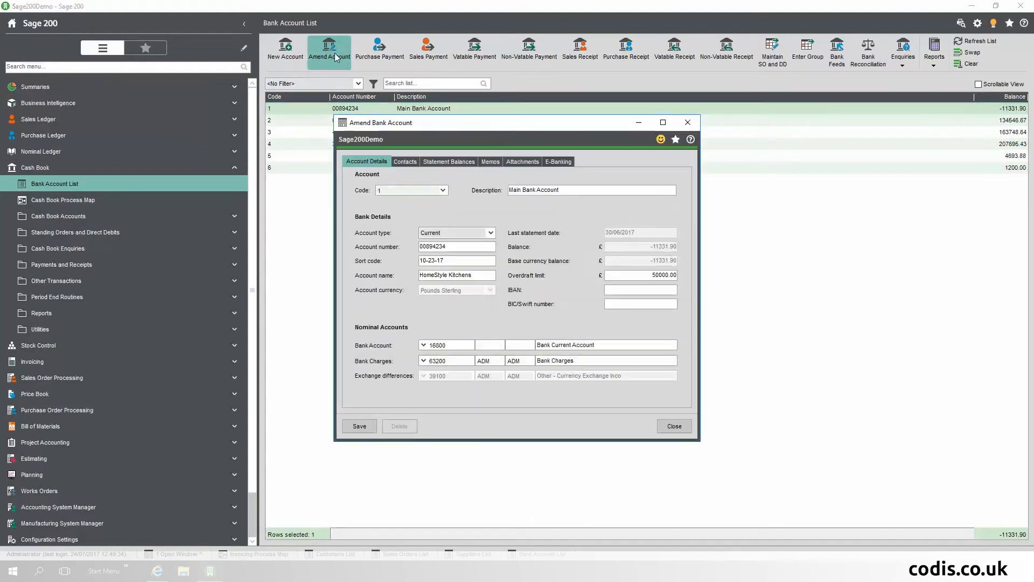
click(557, 161)
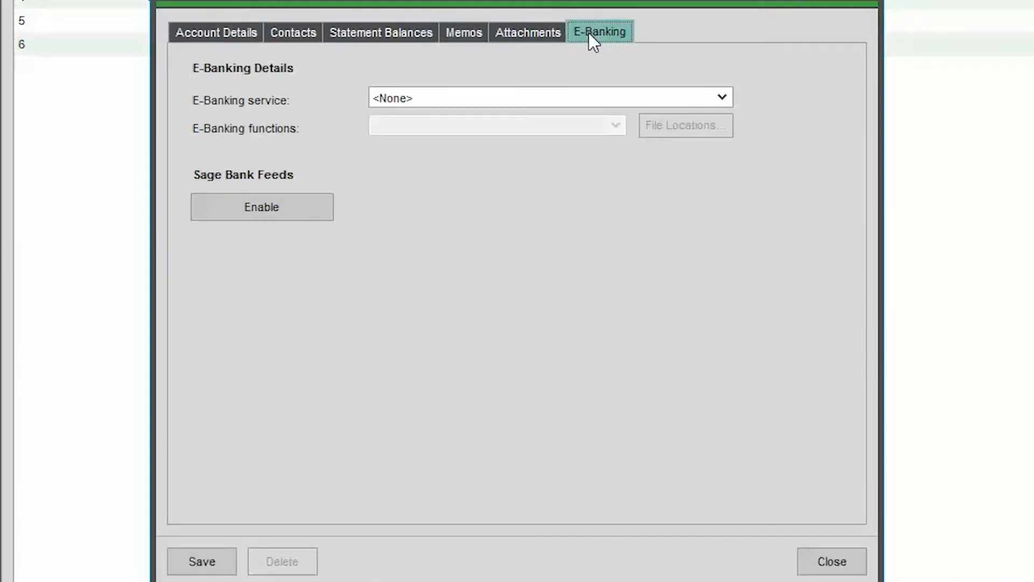
click(261, 207)
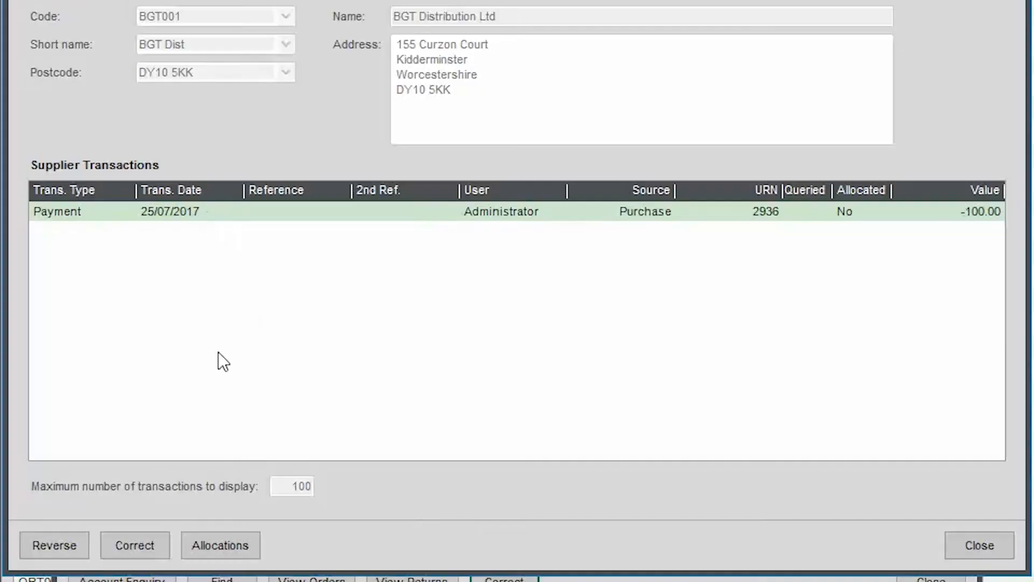
Correct payment 2936's cheque value from 100.00 to 50.00
click(134, 544)
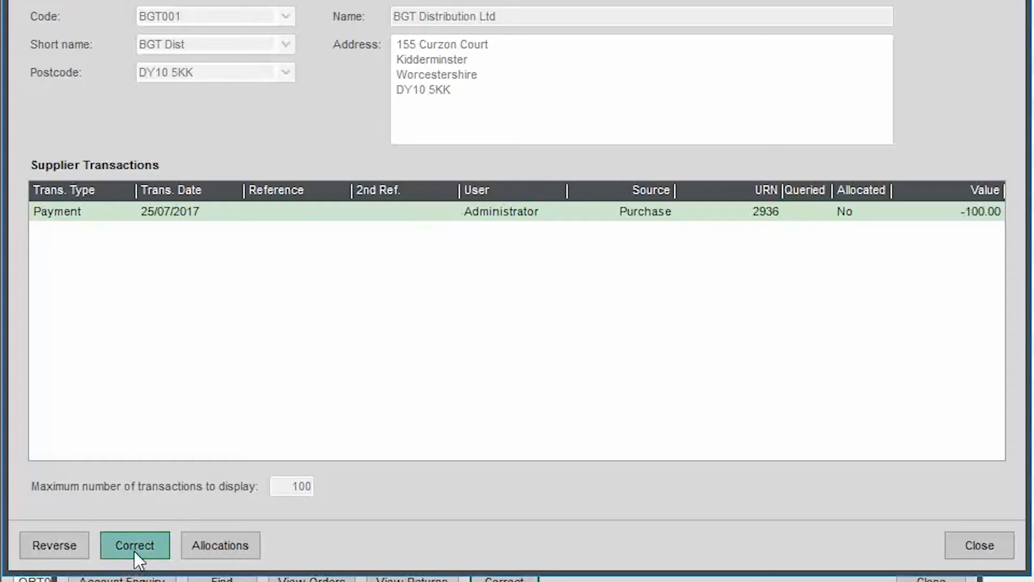
click(134, 545)
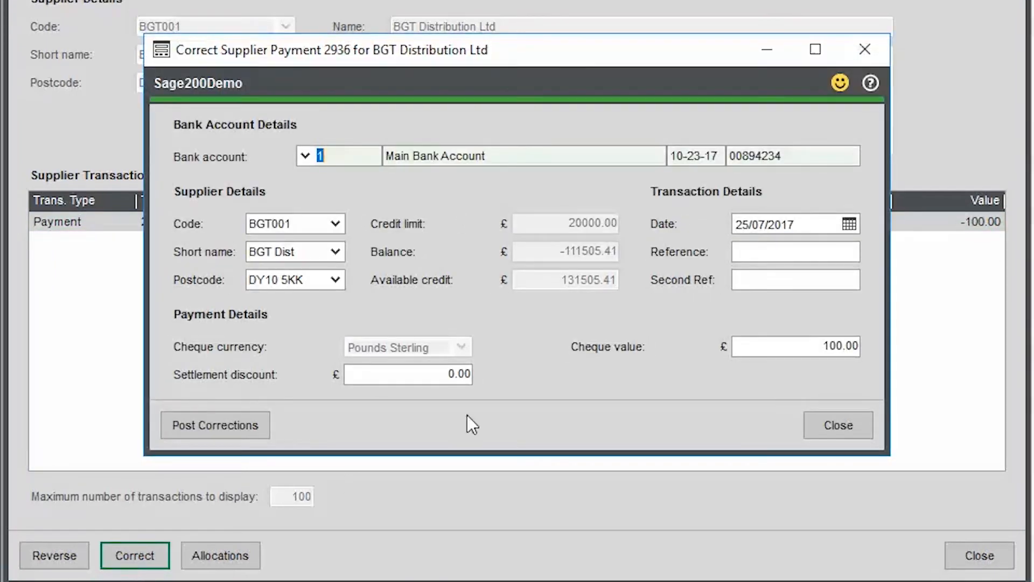
click(796, 346)
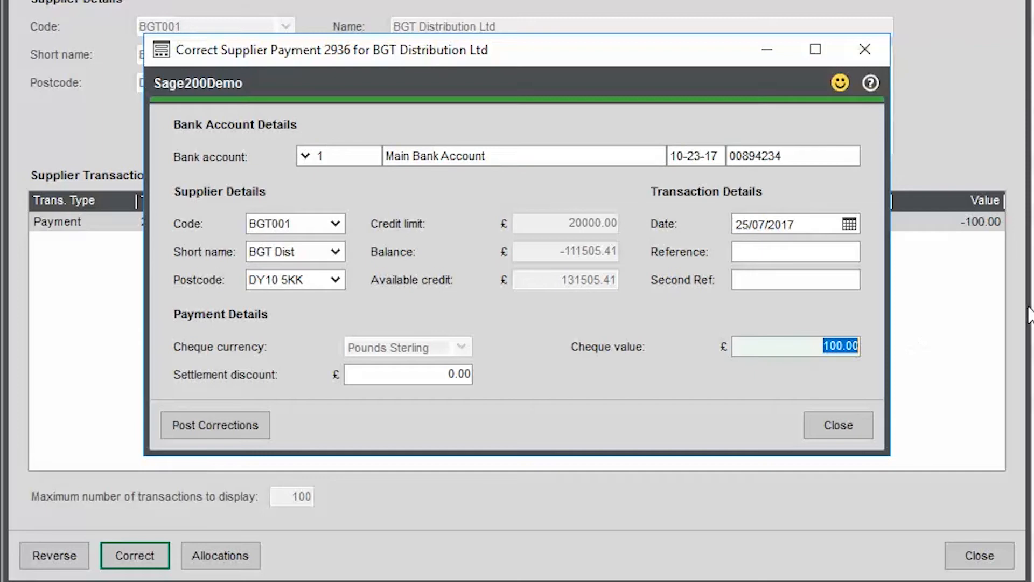
text(50.00)
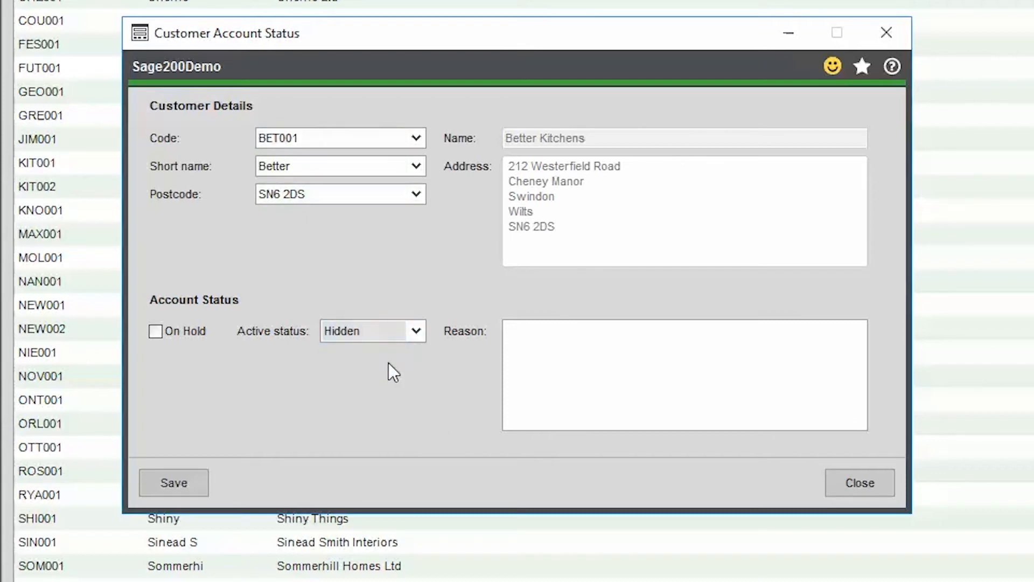
Save Better Kitchens' Hidden status with reason 'No longer trading'
text(No)
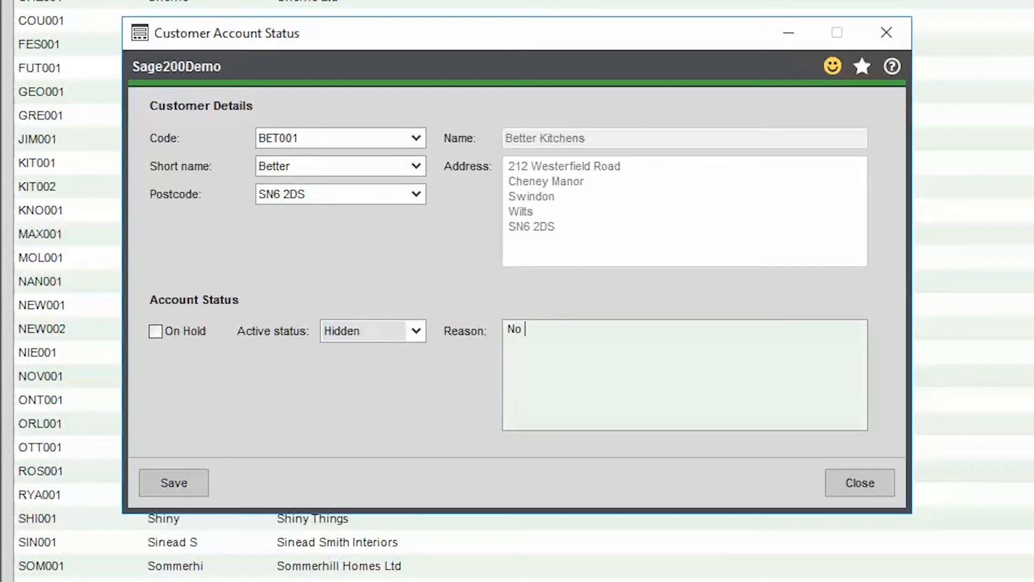
text(longer trading)
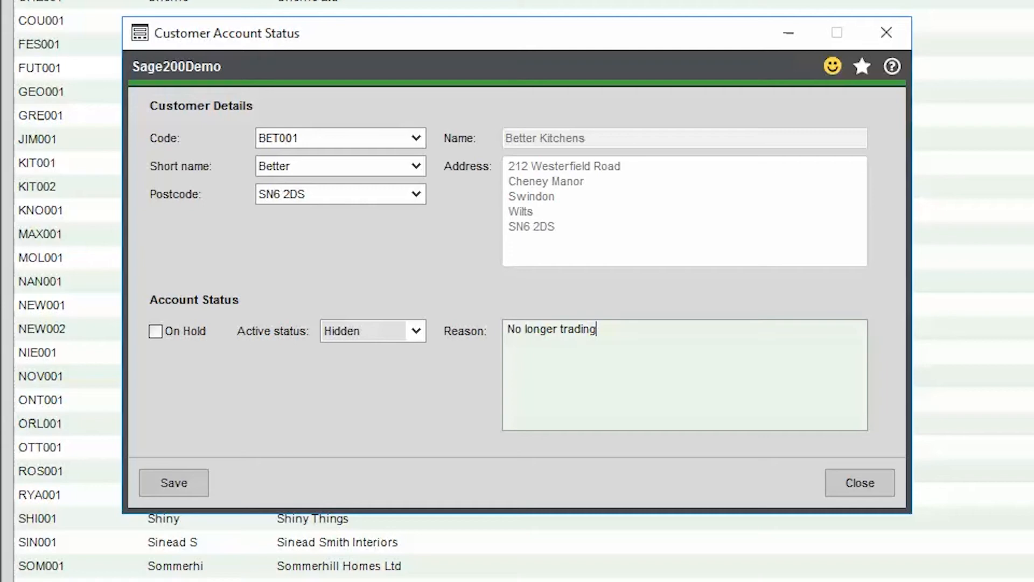
click(173, 482)
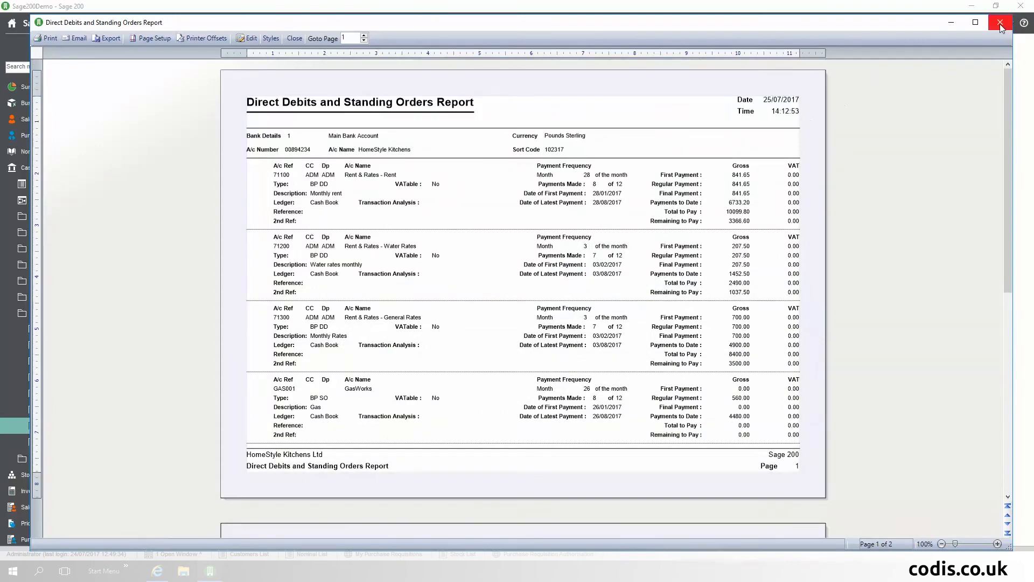
Close the Direct Debits and Standing Orders Report preview window
click(999, 21)
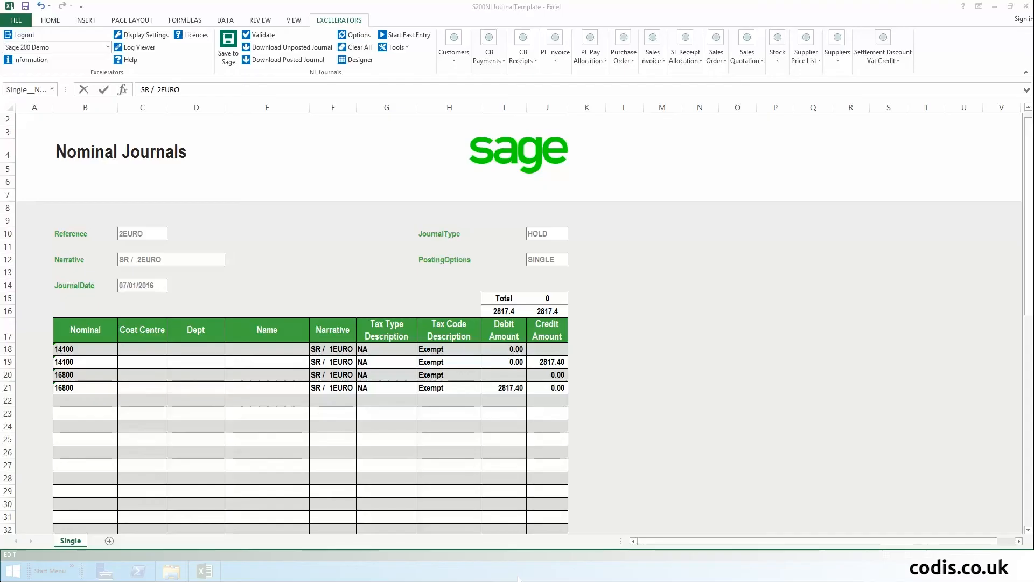
Add a 7387.00 debit and credit pair and save the journal to Sage 200 Demo
text(7387.00)
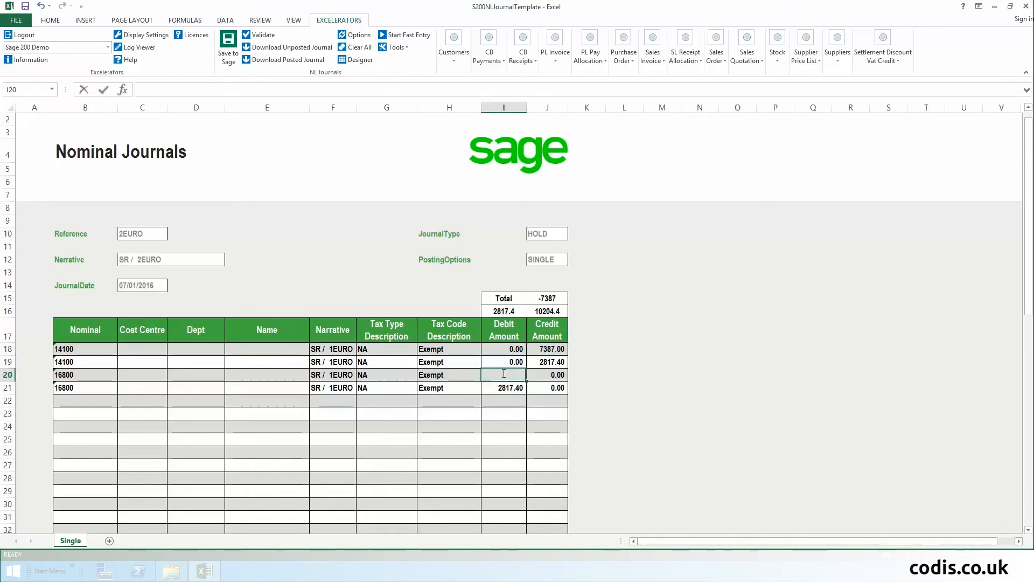
text(7387.00)
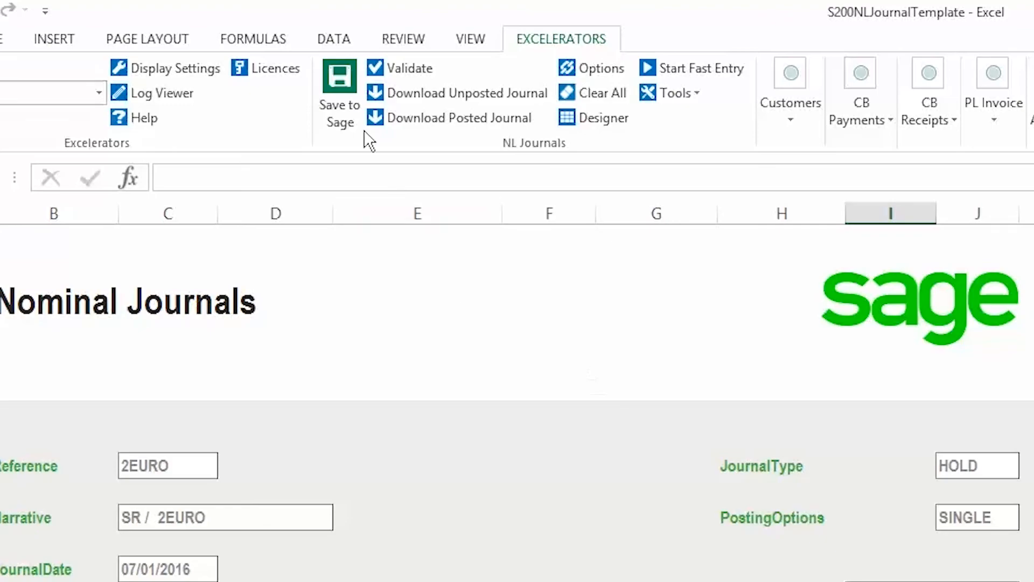
click(338, 81)
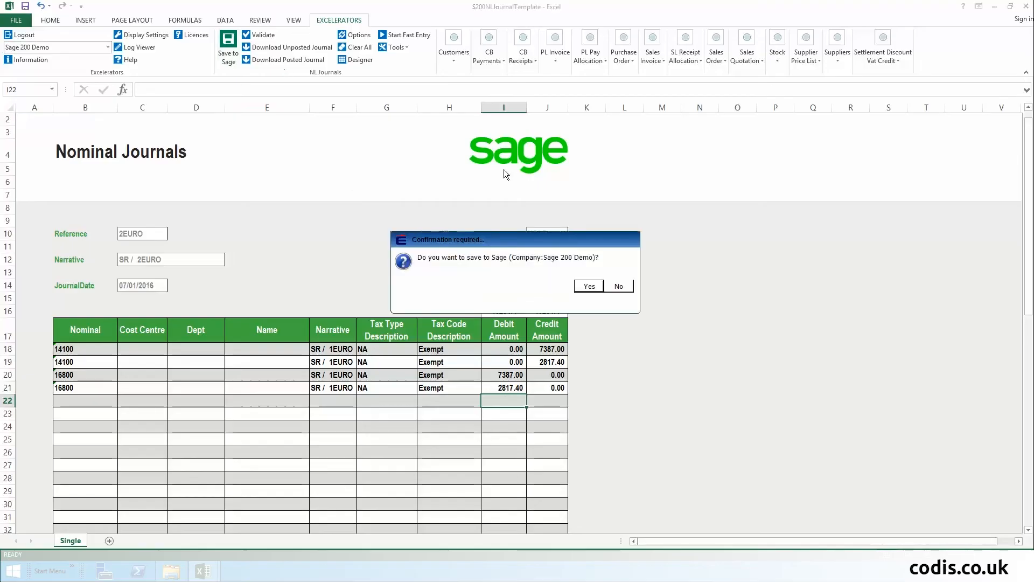
click(588, 285)
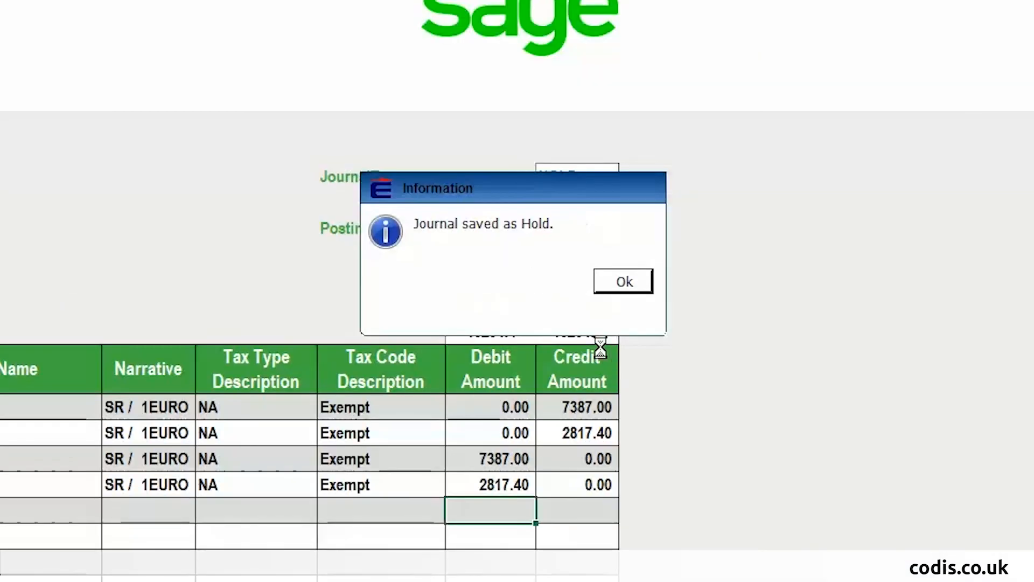